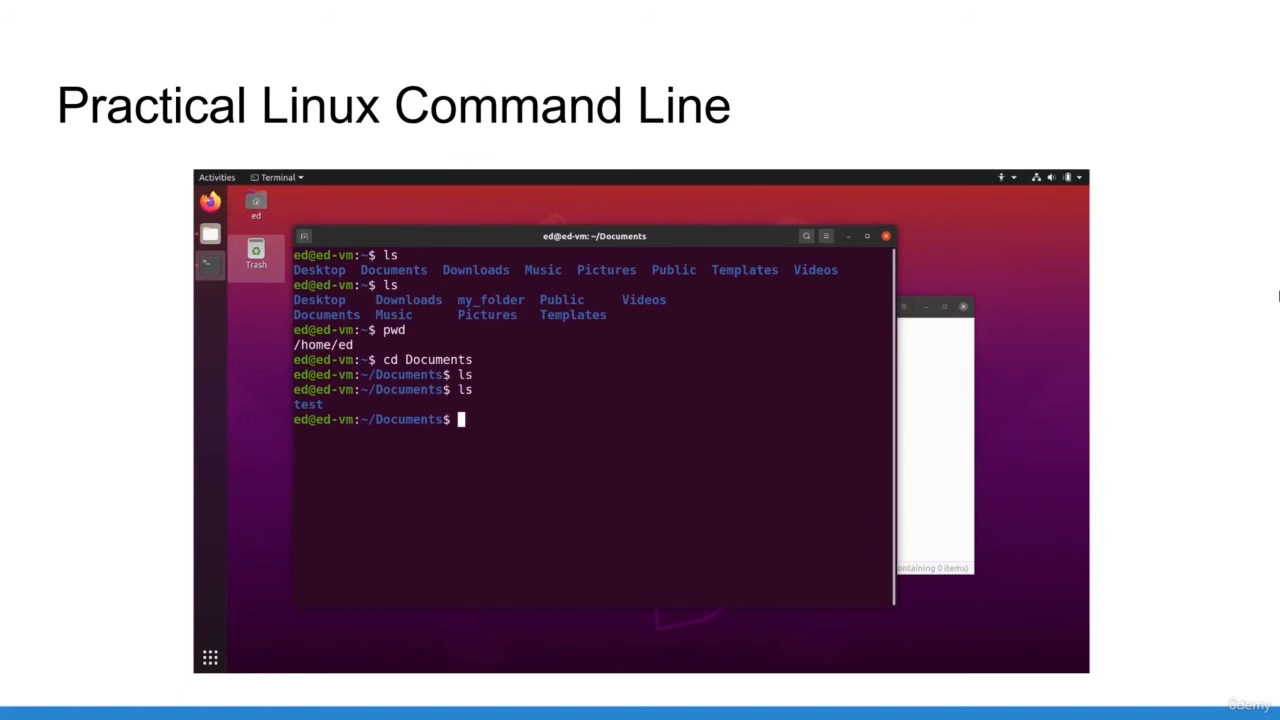
type("cd test")
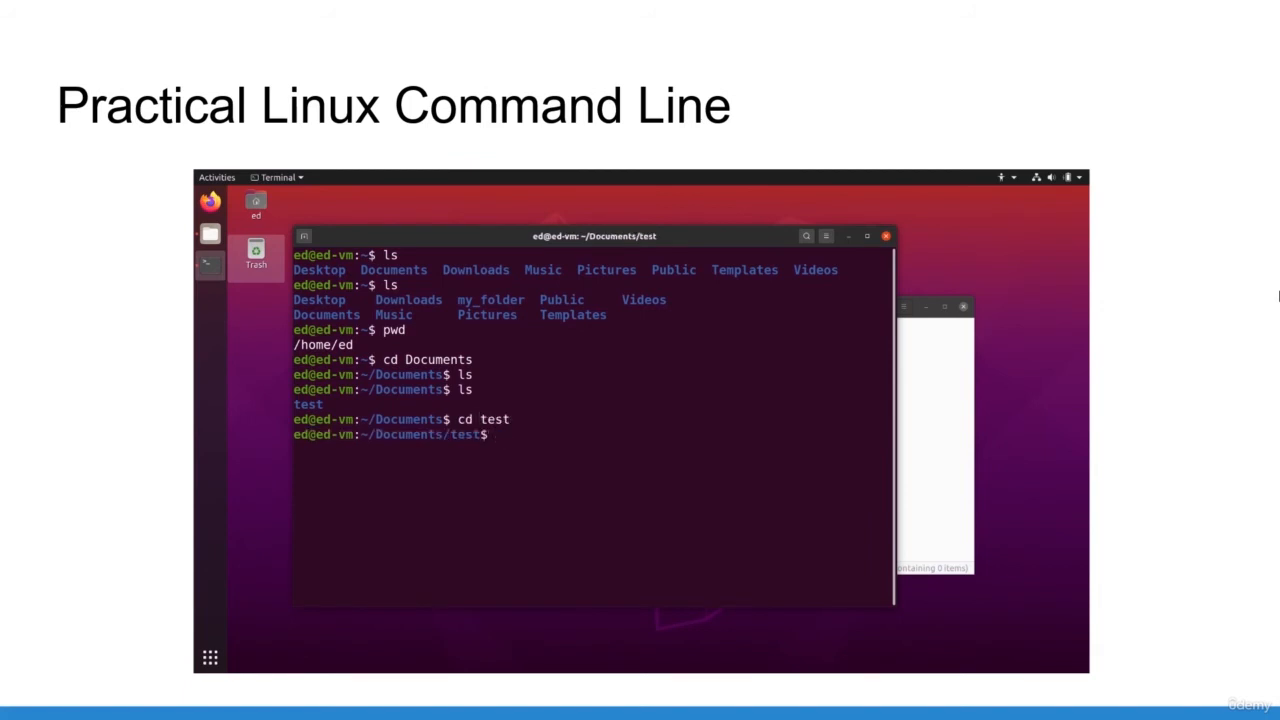
type("pwd")
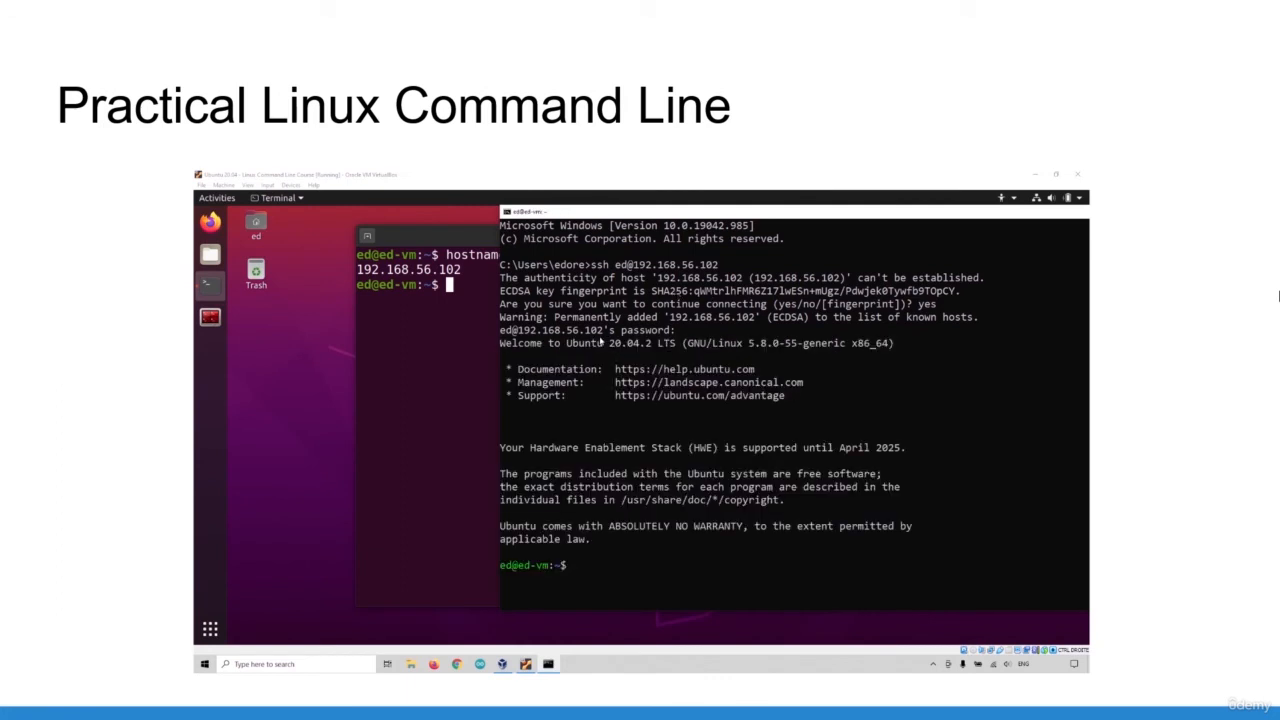
mouse_move(504, 572)
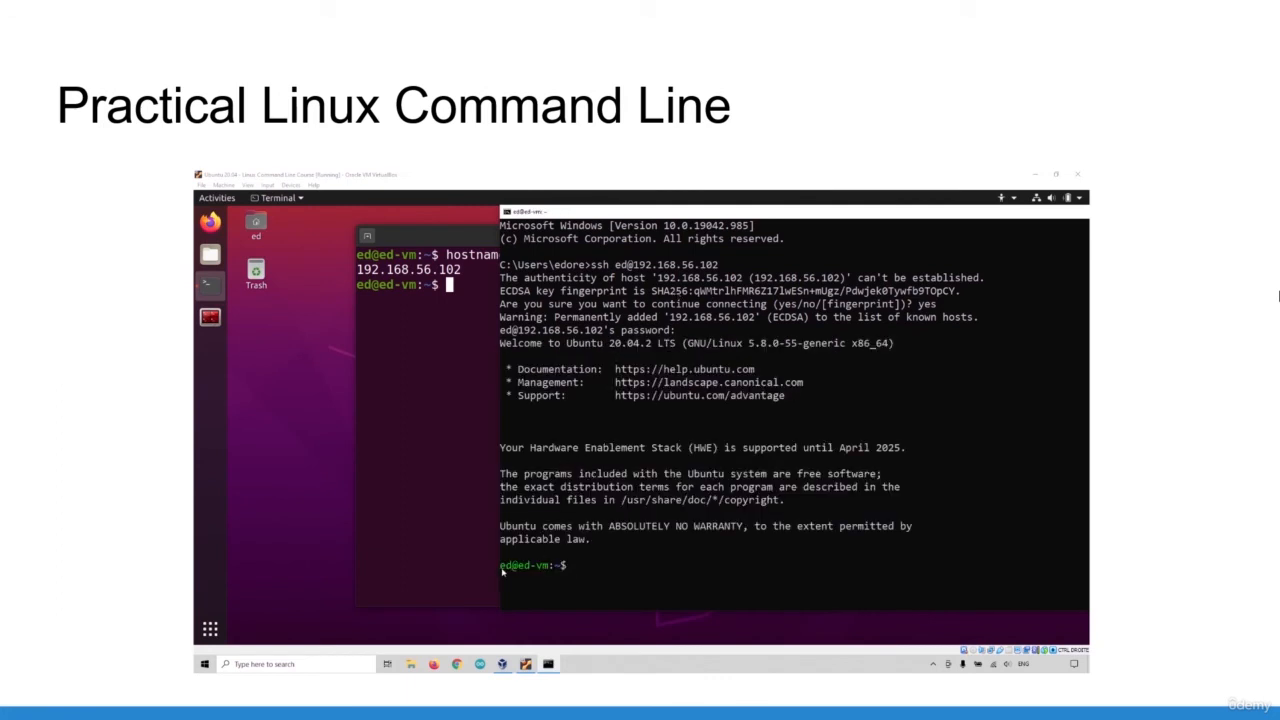